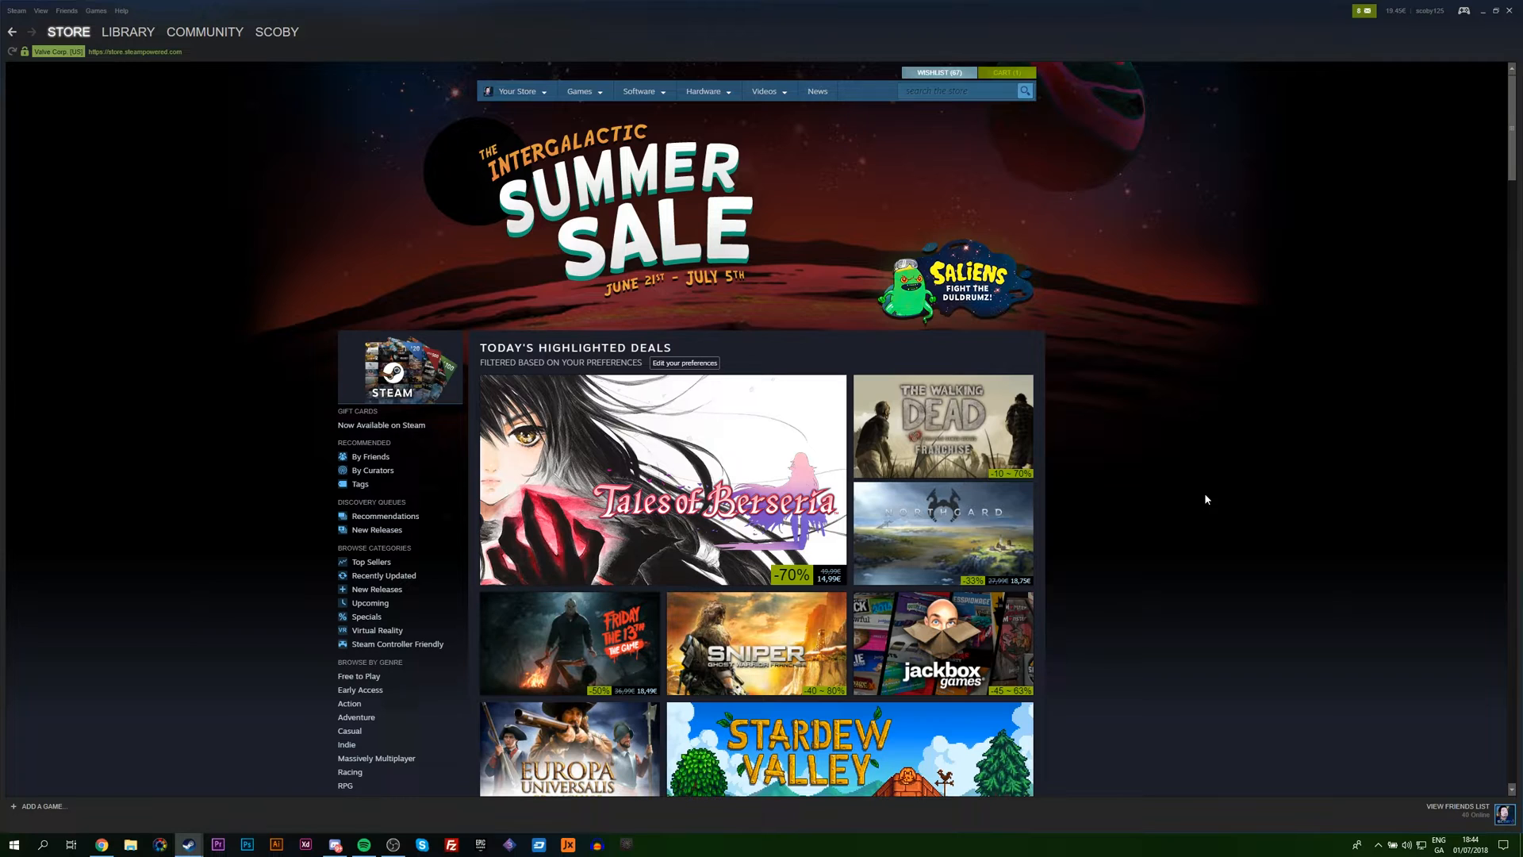
mouse_move(1256, 436)
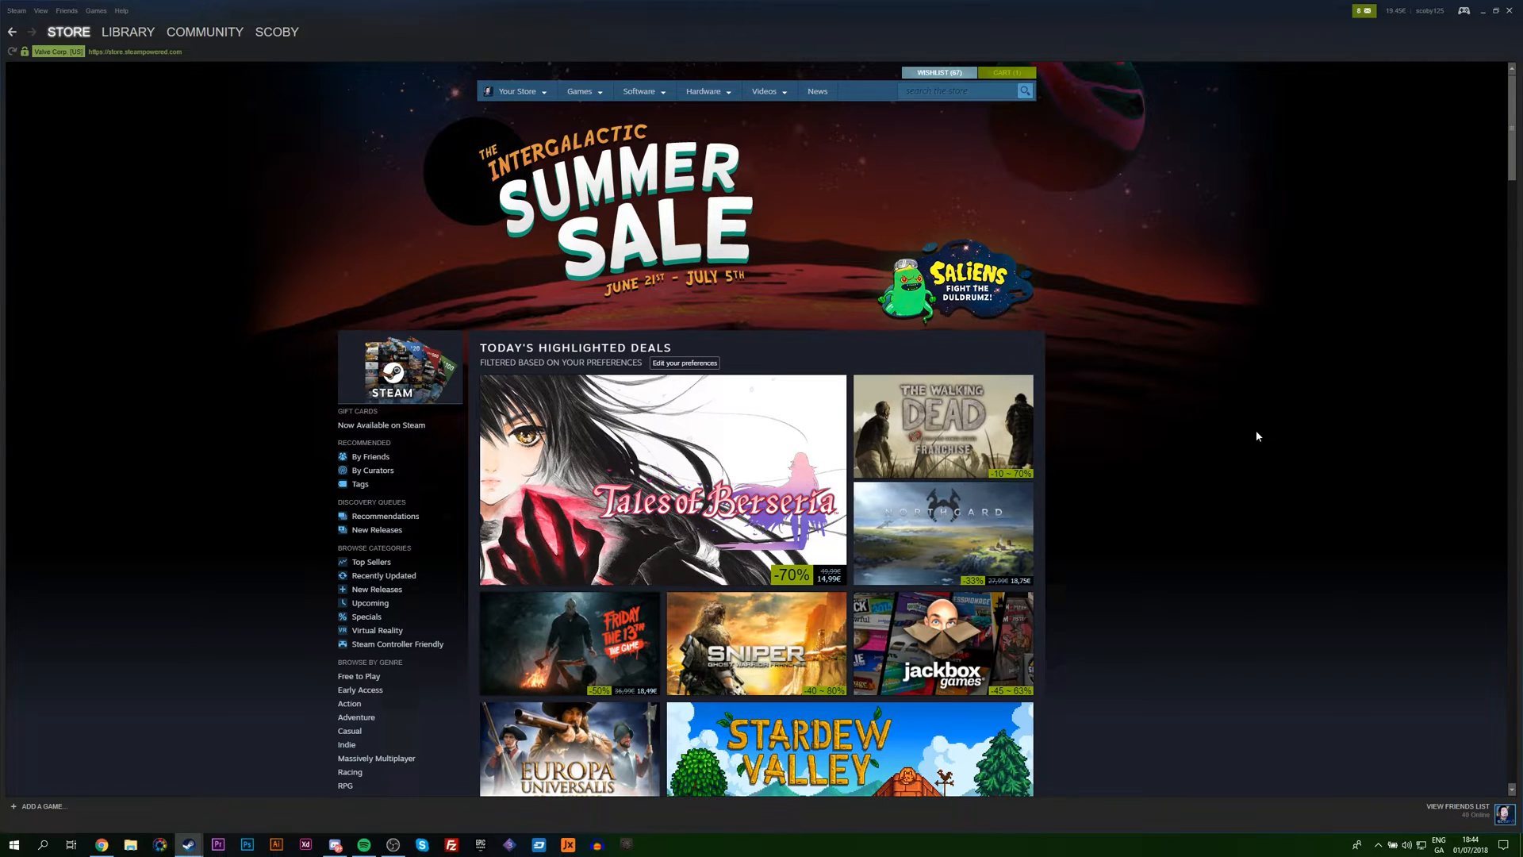
mouse_move(1260, 430)
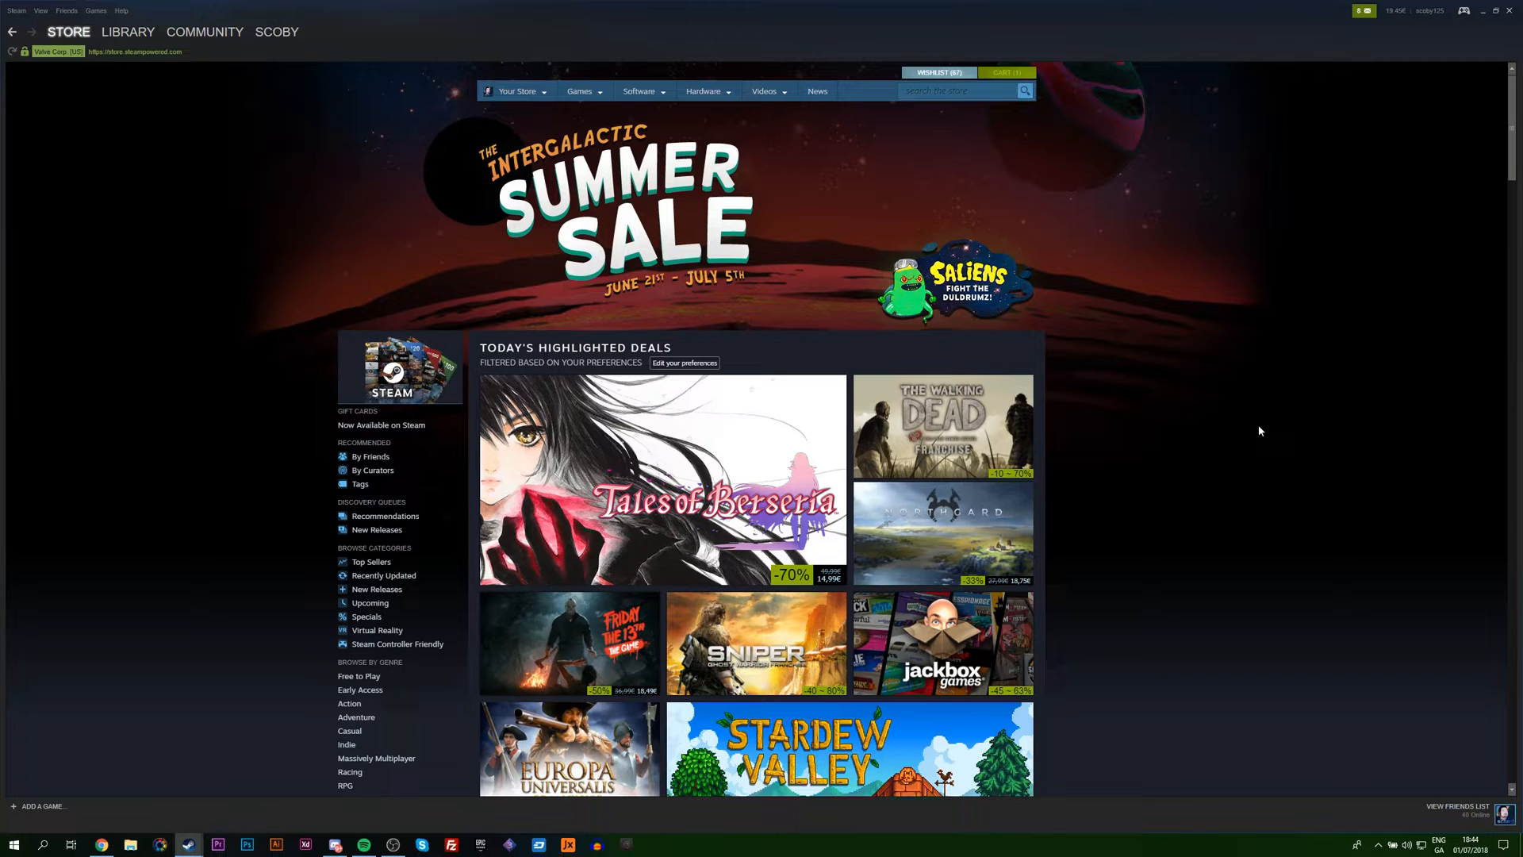
mouse_move(1225, 243)
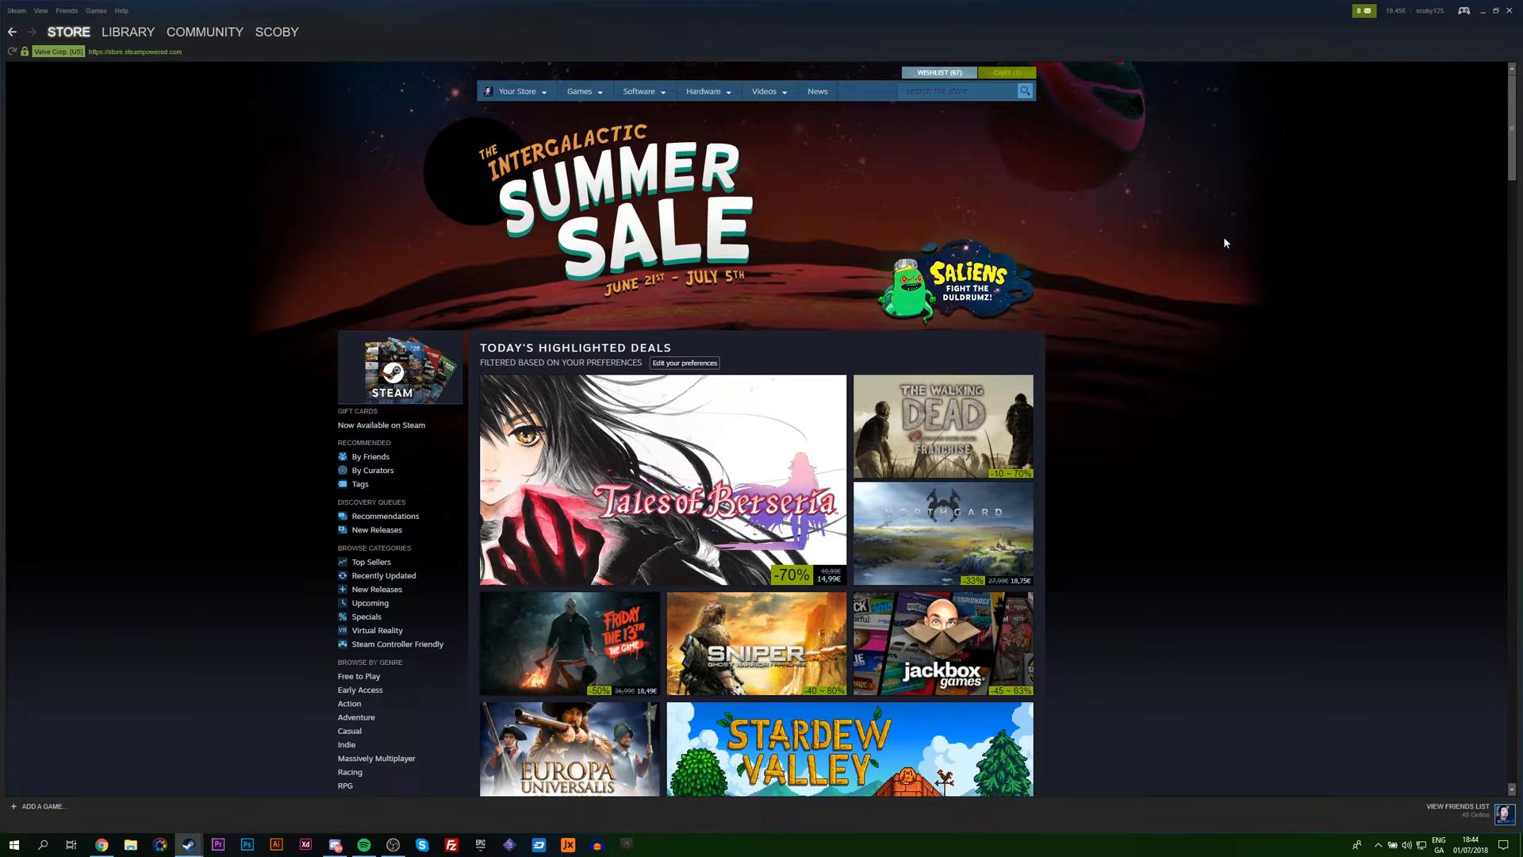
Open the '1 pending trade offer' entry from the green notifications envelope.
click(1359, 16)
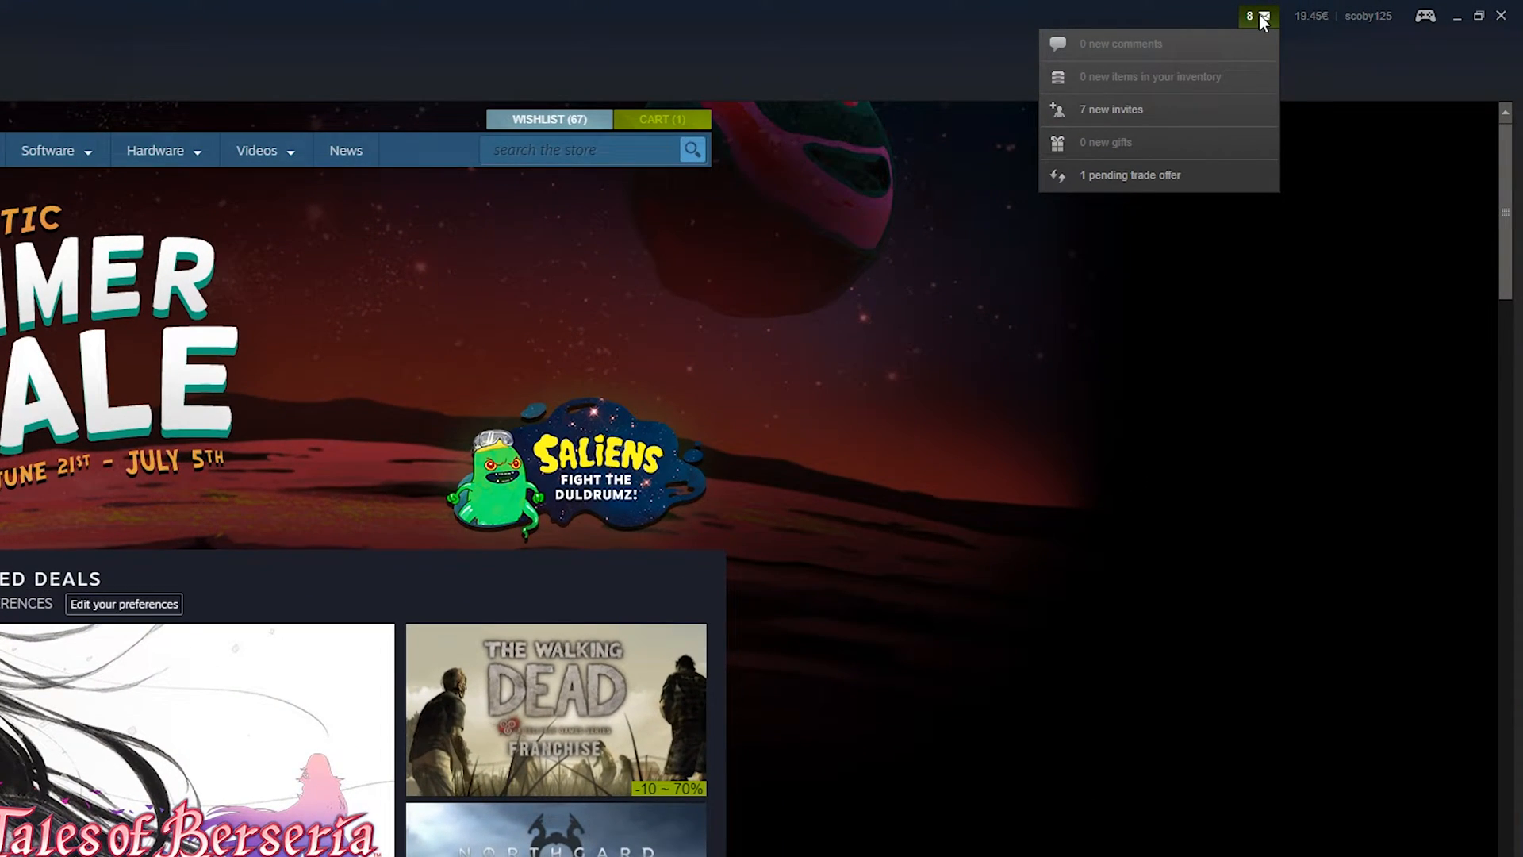
mouse_move(1103, 176)
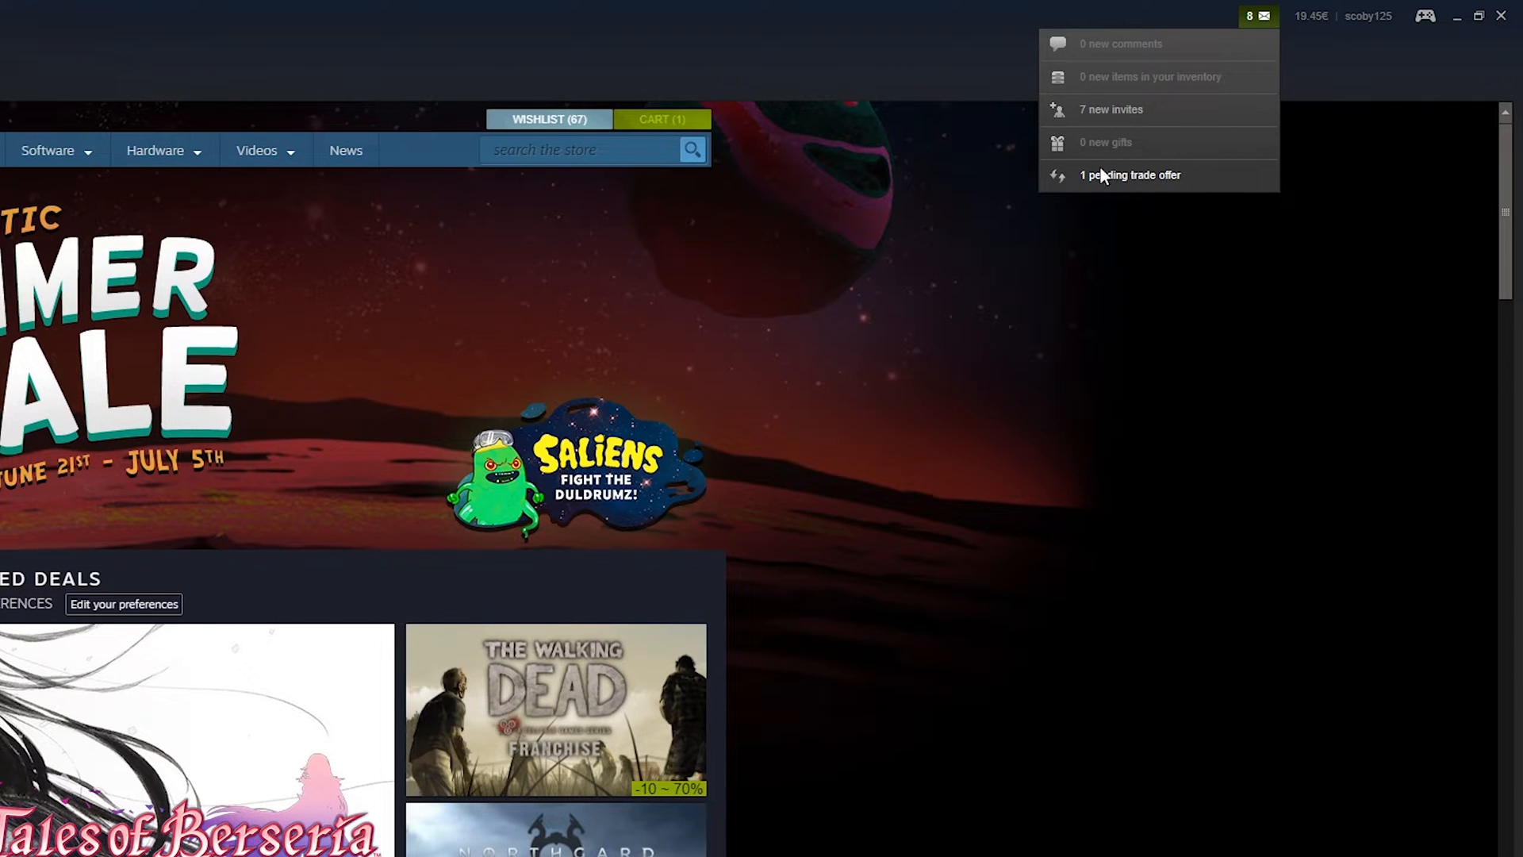
click(1130, 175)
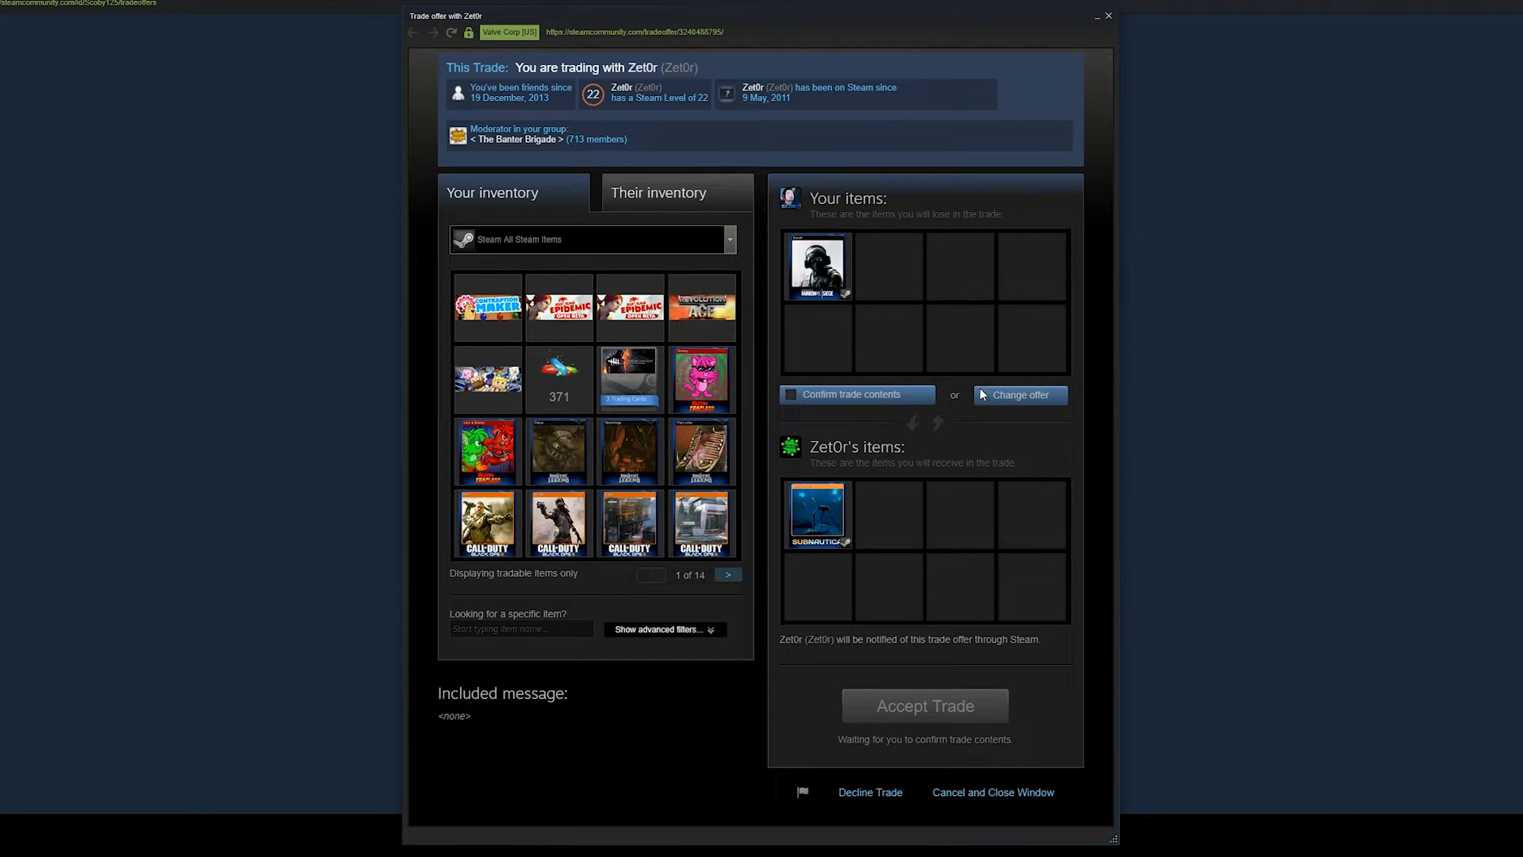
mouse_move(487, 307)
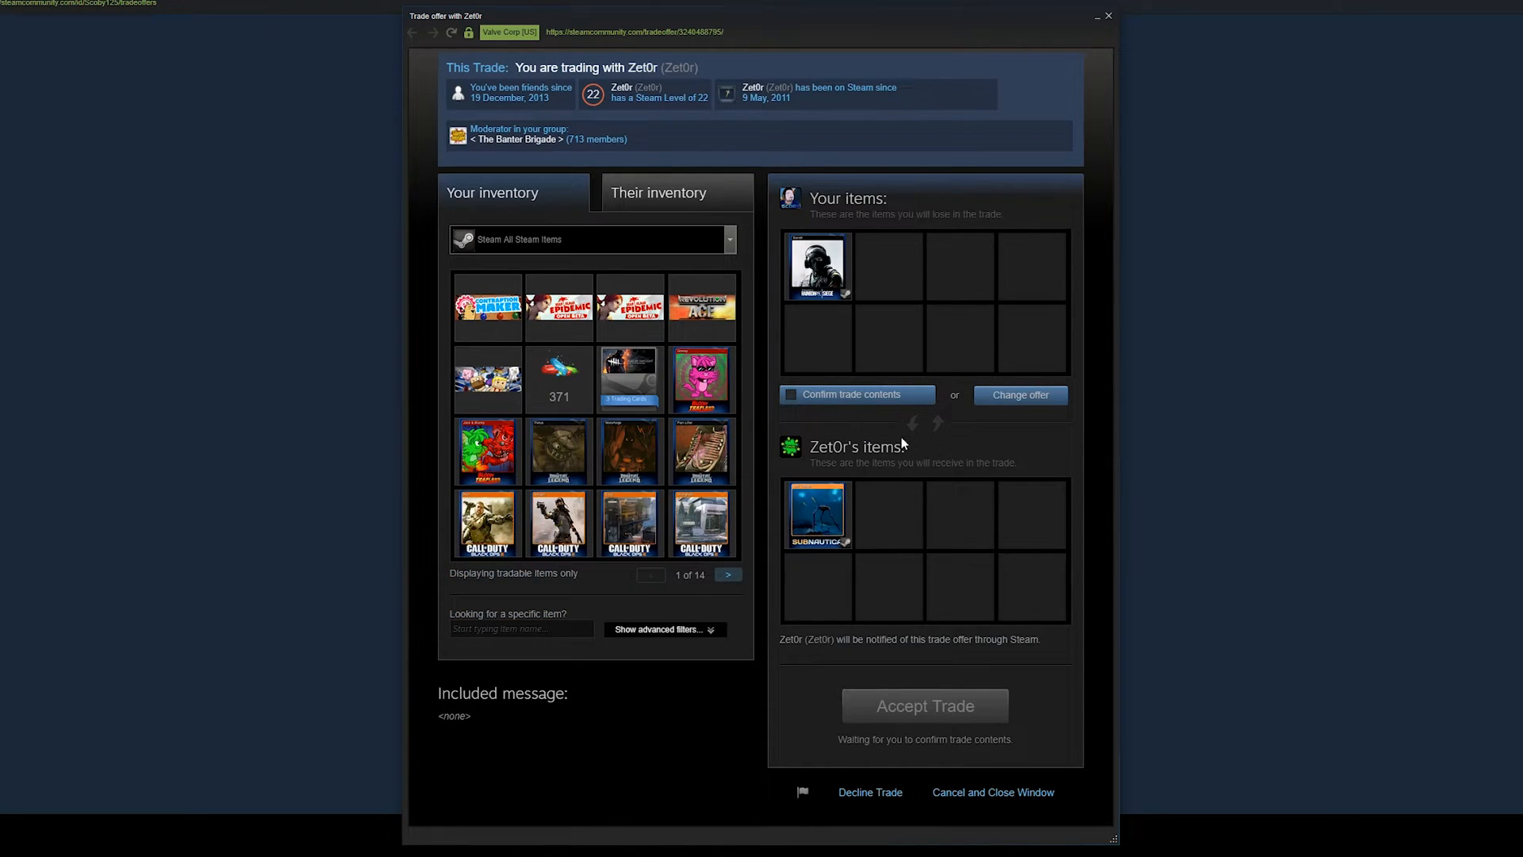
Tick 'Confirm trade contents' and accept the one-for-one item trade.
click(790, 393)
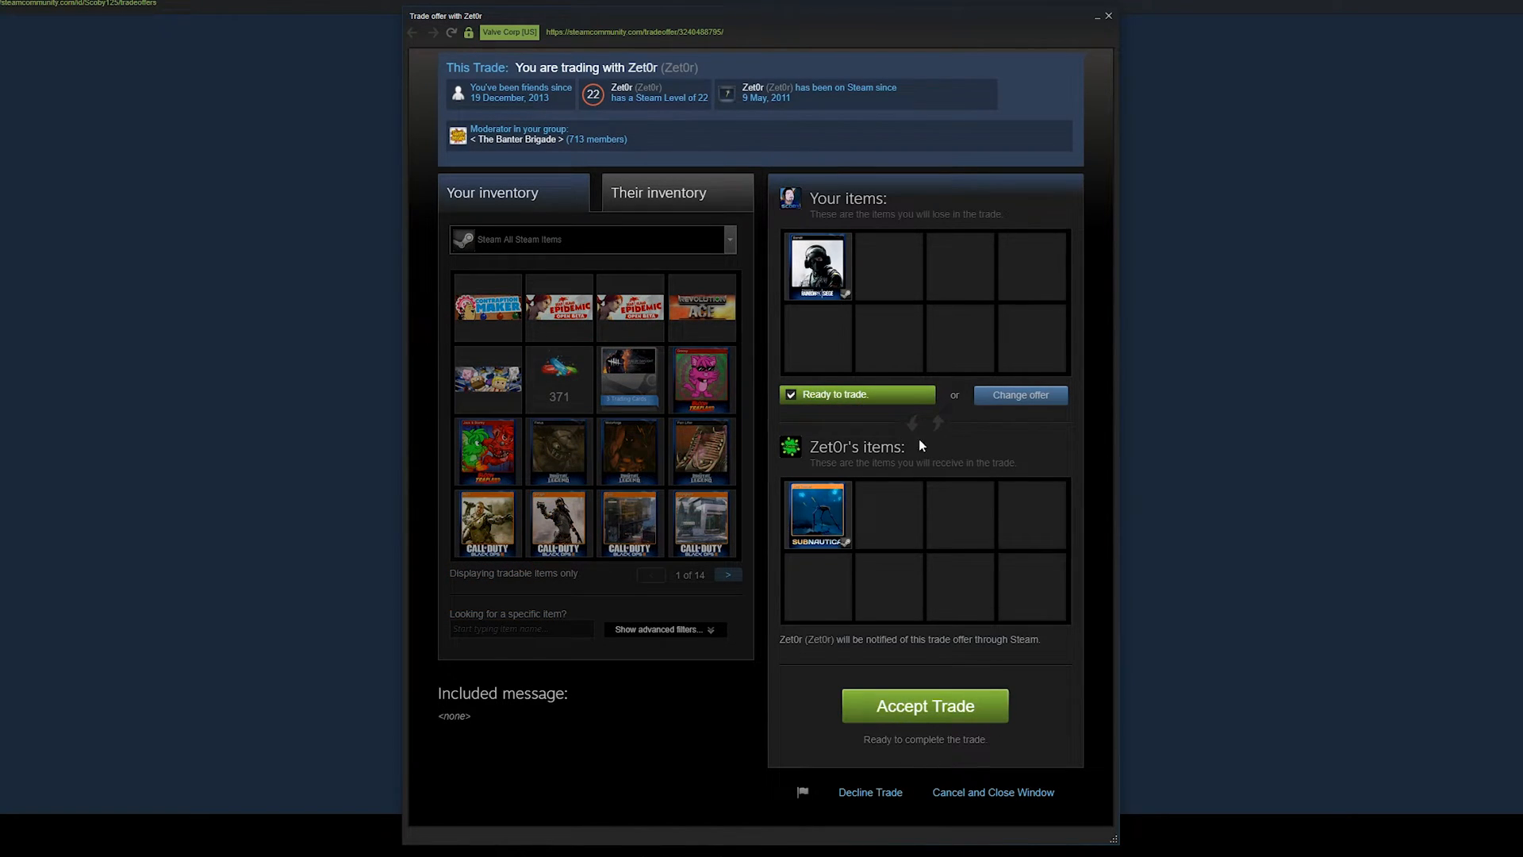
click(923, 706)
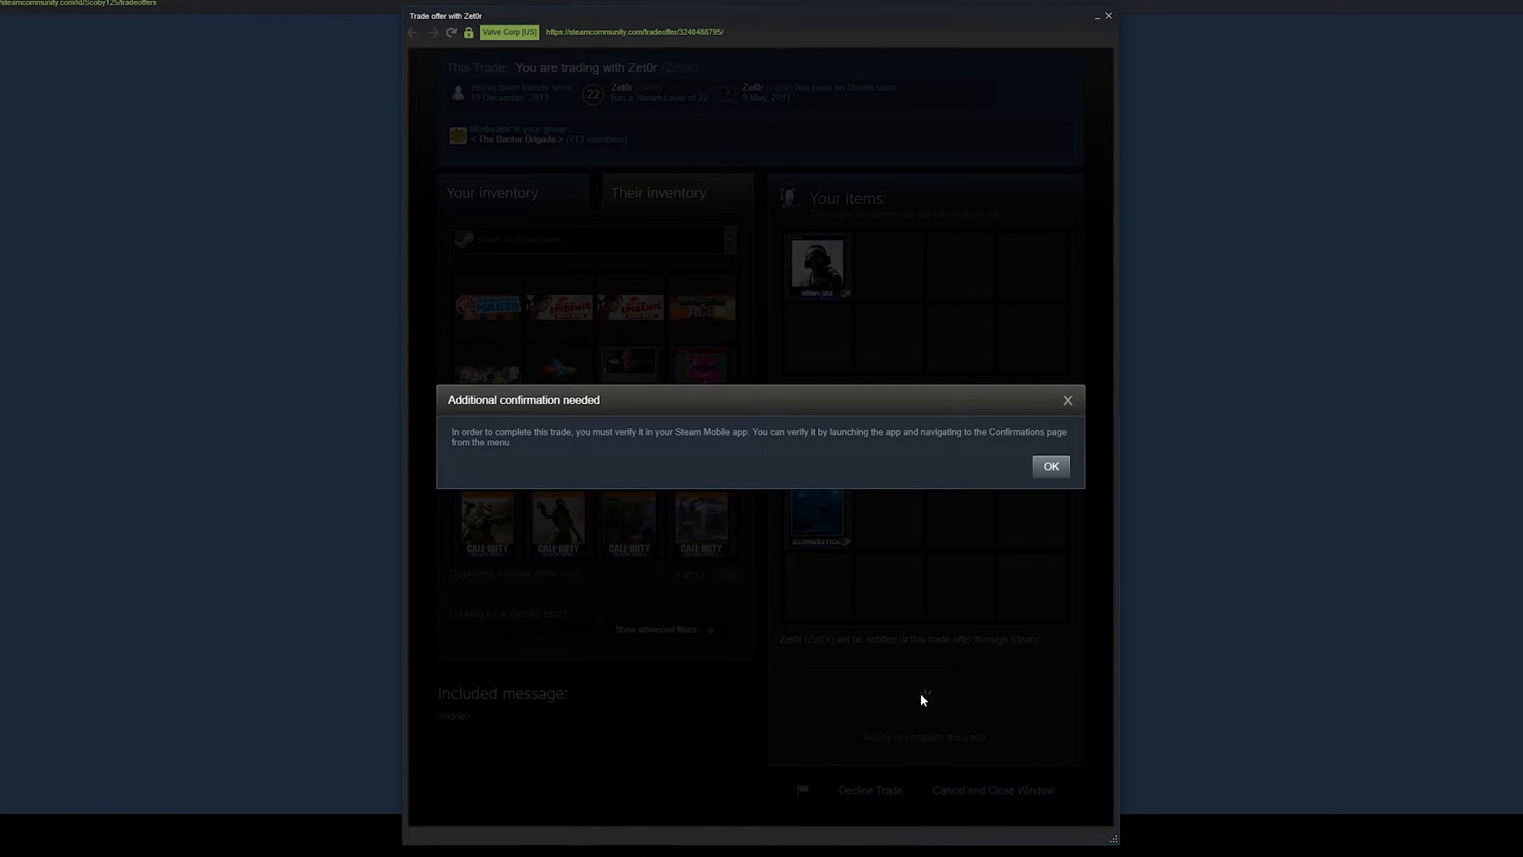
Dismiss the 'Additional confirmation needed' notice and choose 'Confirm Trade'.
click(1050, 466)
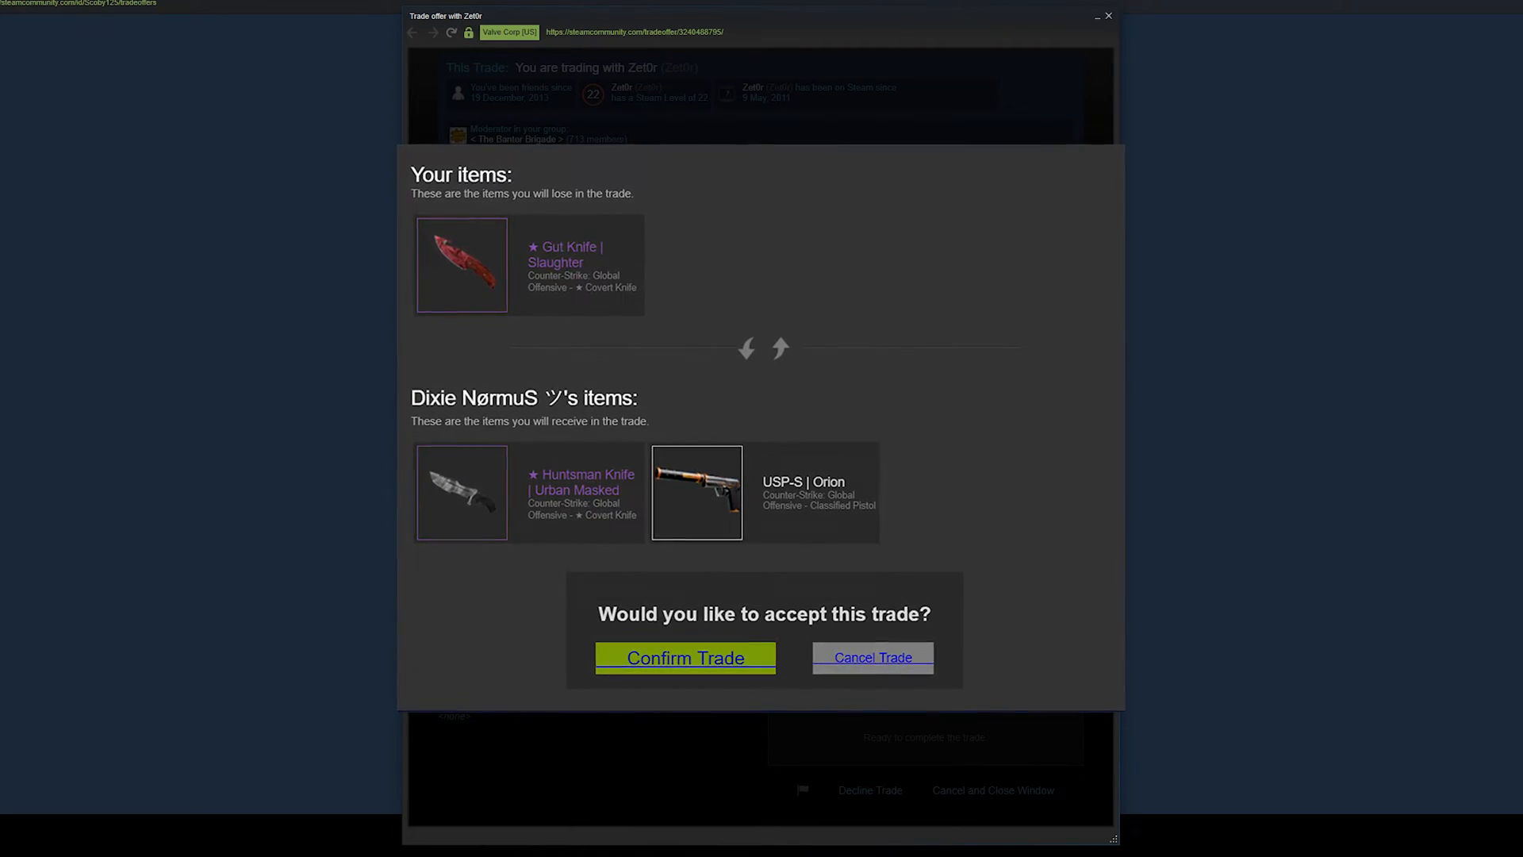
click(684, 658)
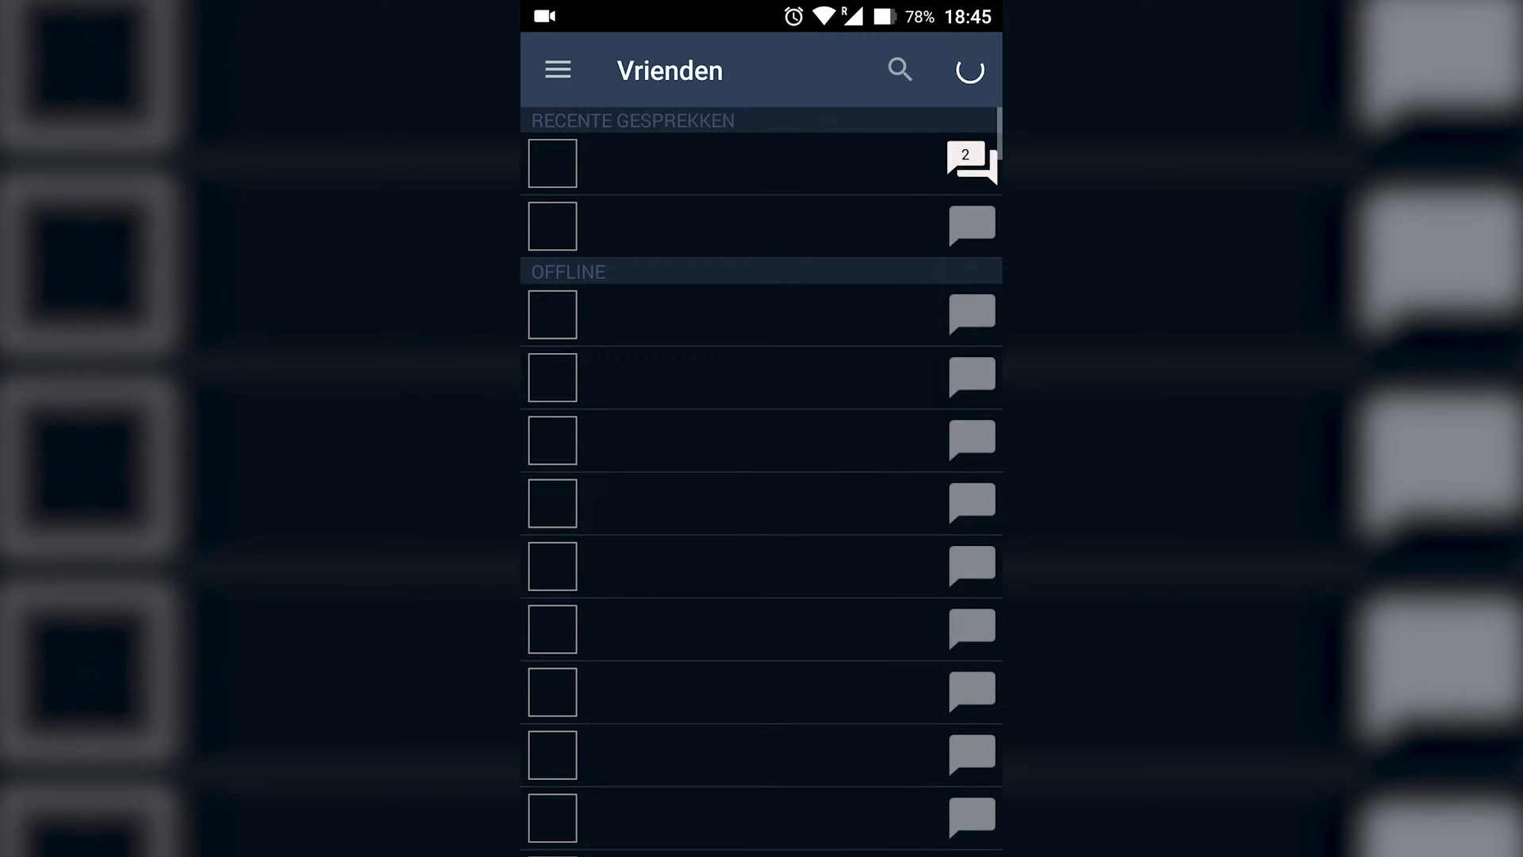
Go to 'Bevestigingen' (Confirmations) through the Steam Mobile hamburger menu.
click(557, 69)
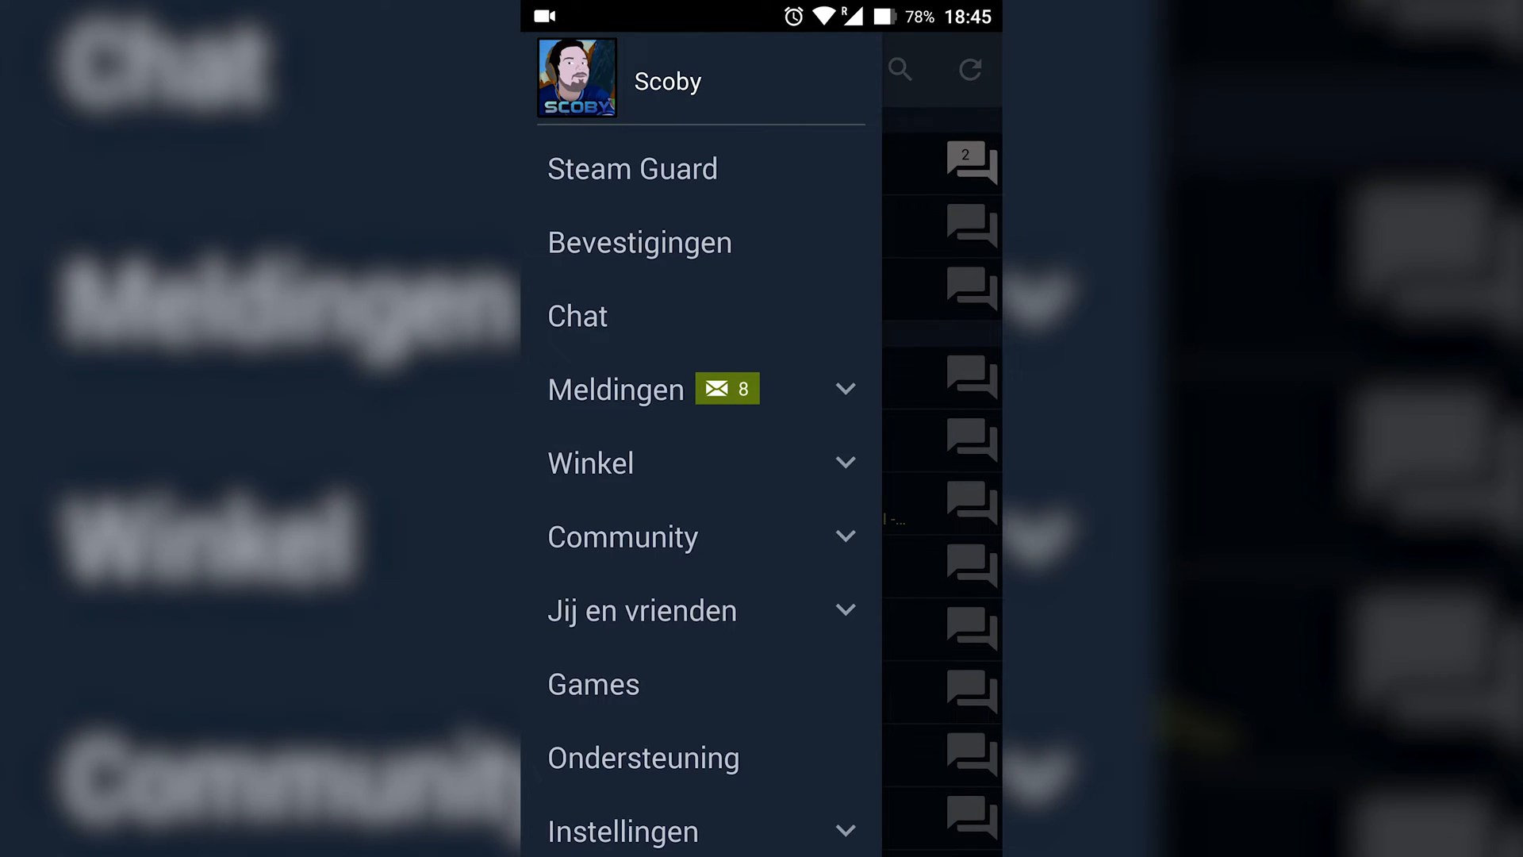
click(640, 242)
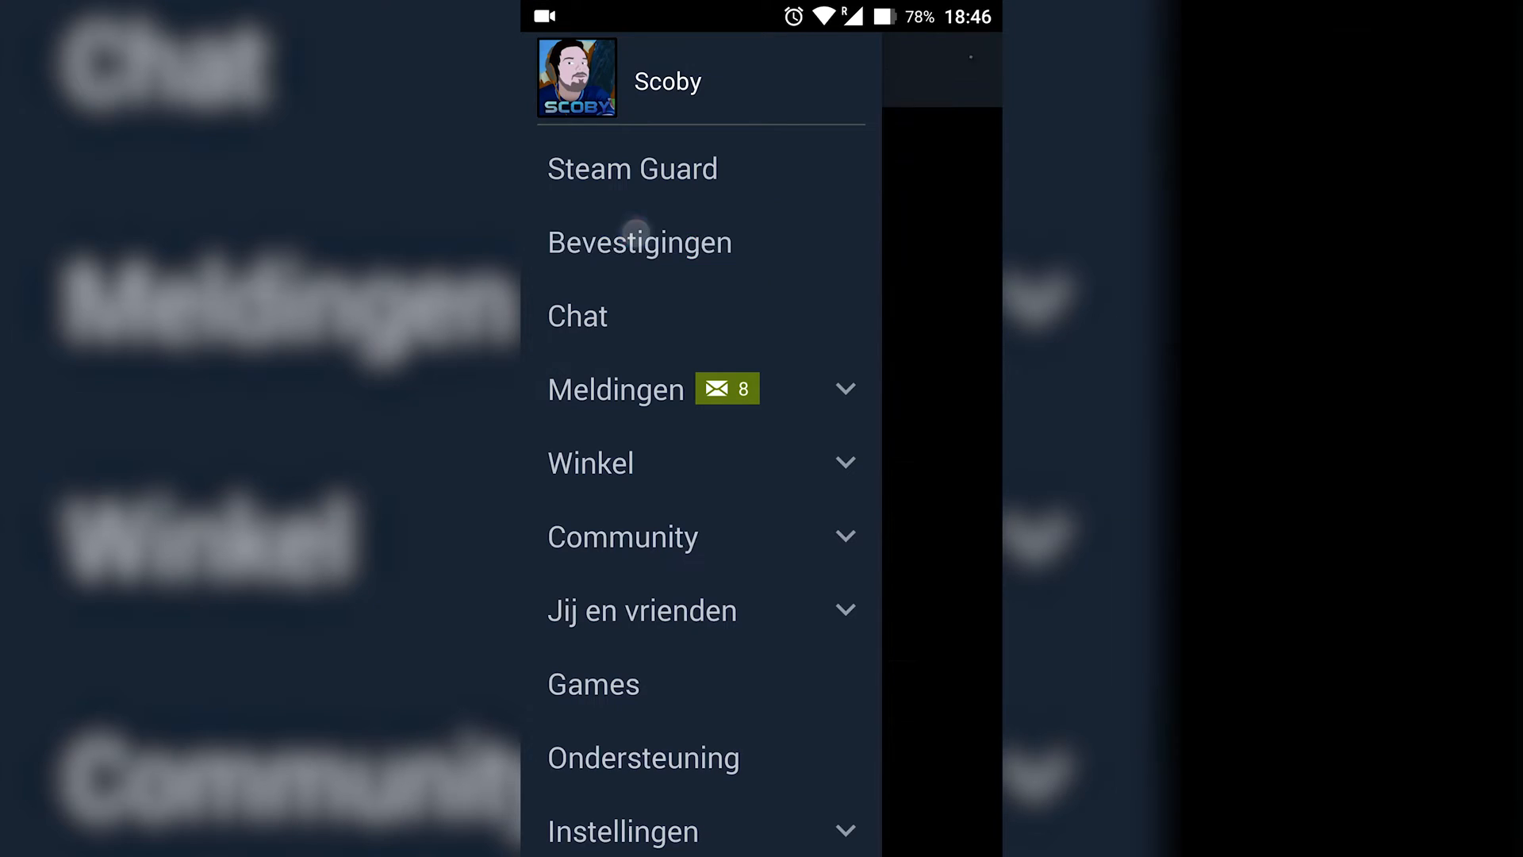
click(639, 242)
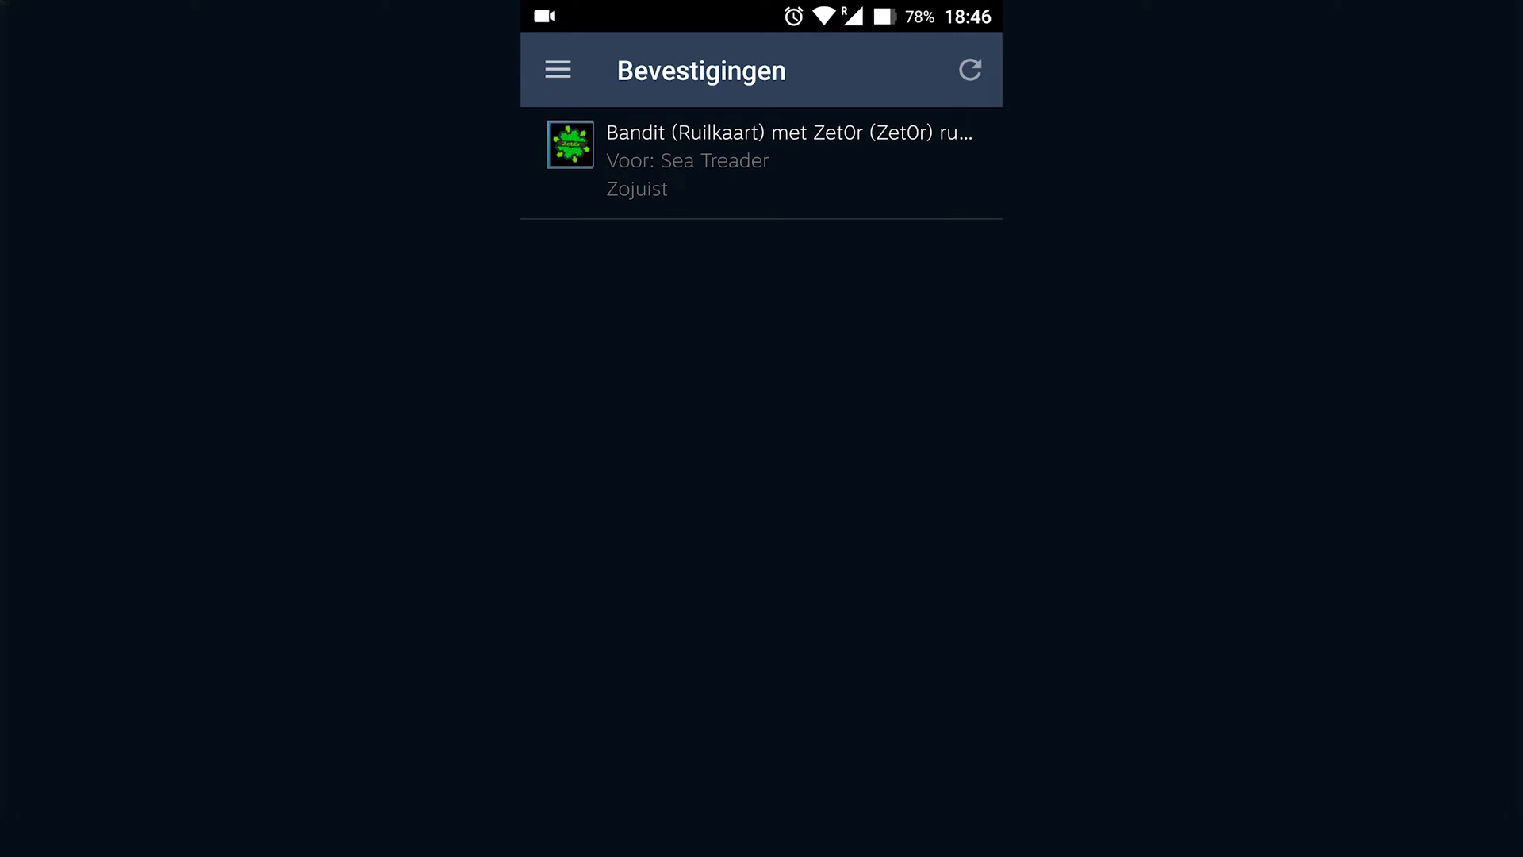
click(760, 160)
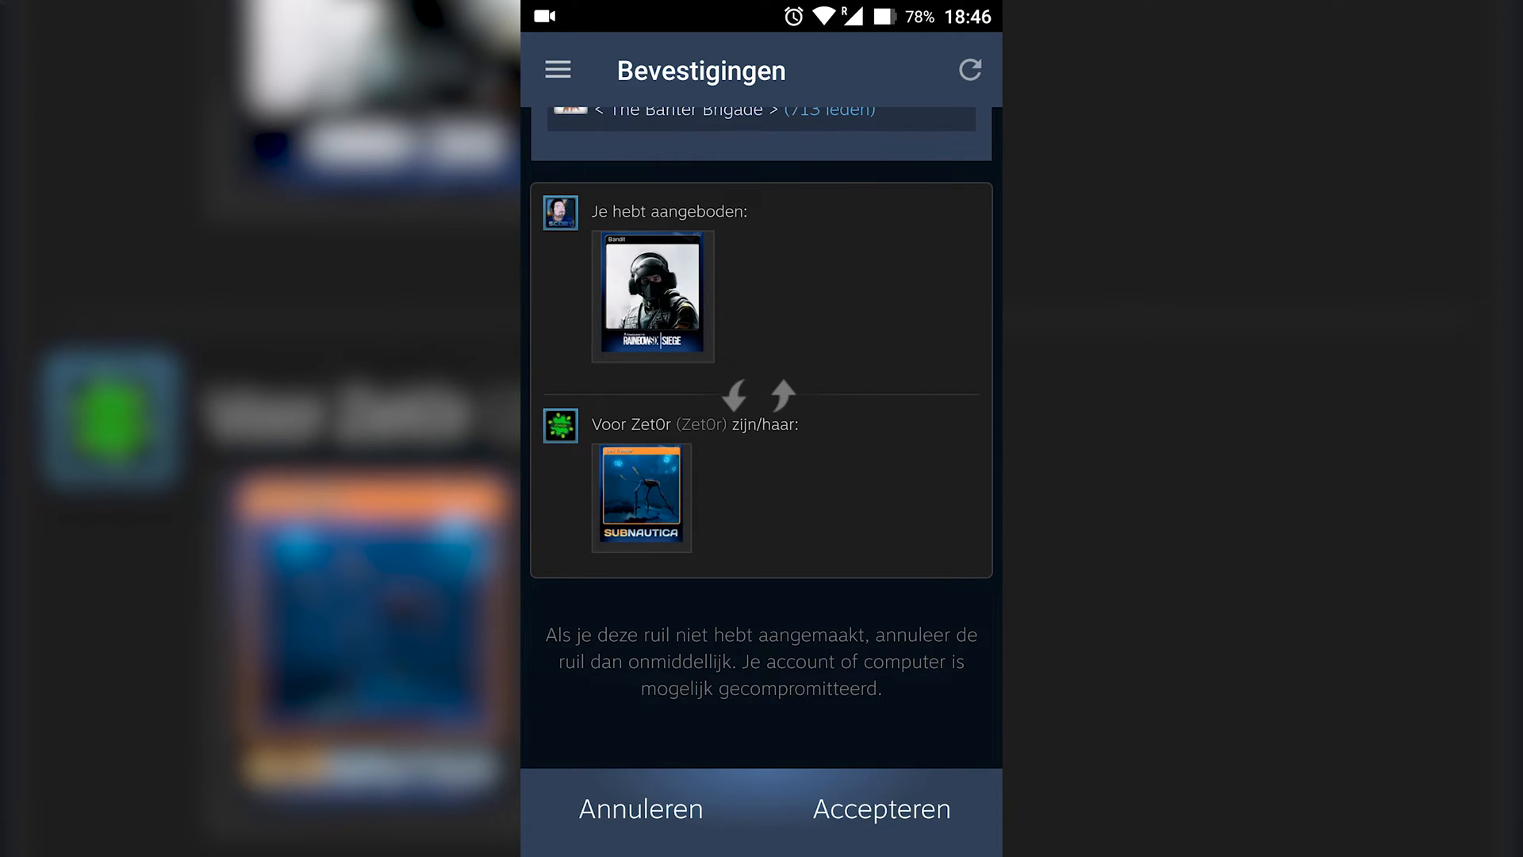
scroll(down, 3)
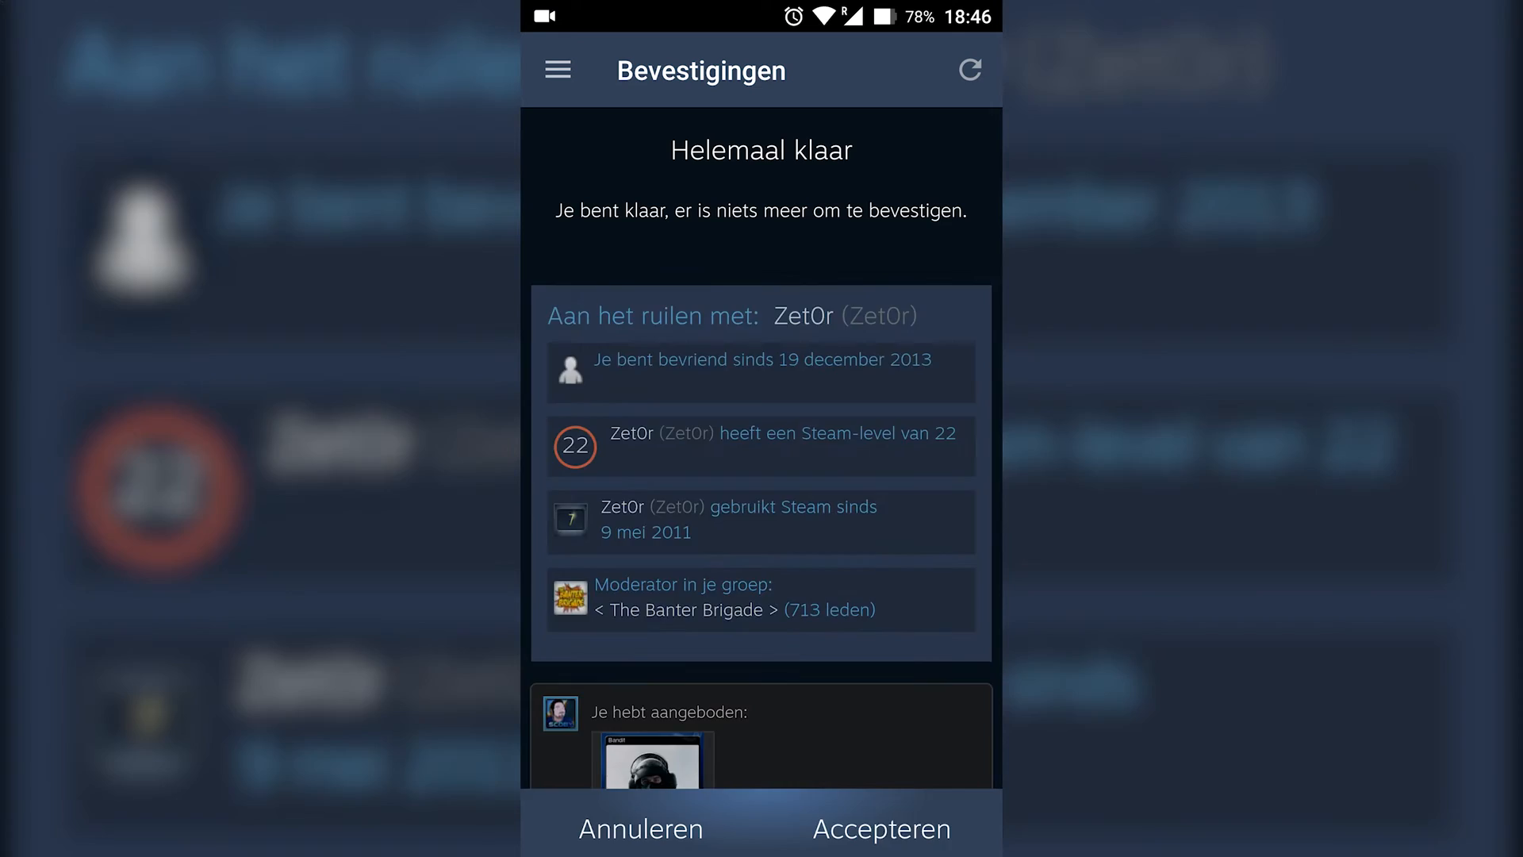